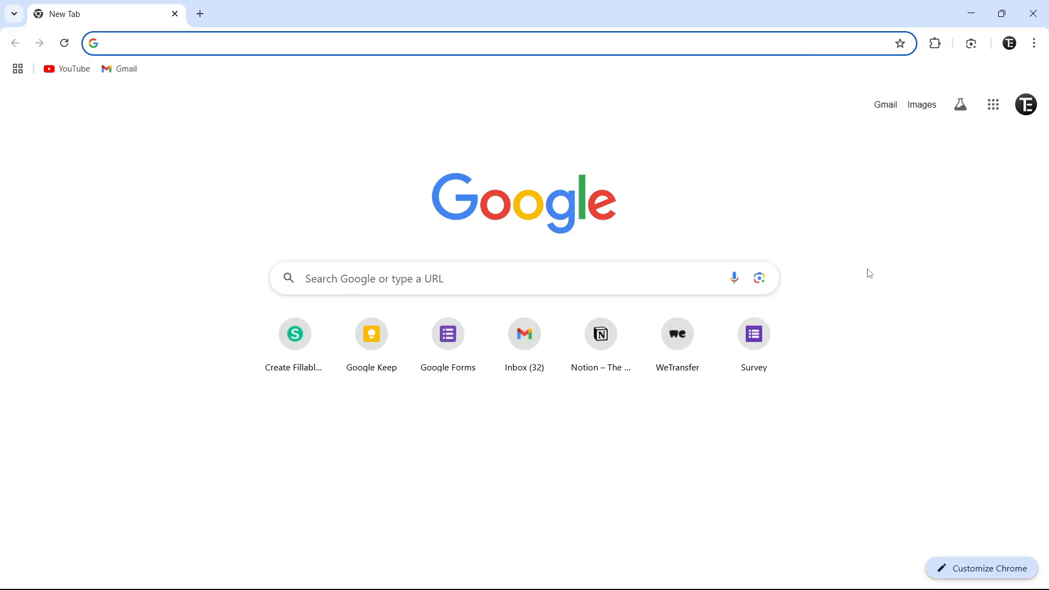
# Navigate Chrome to sejda.com via the address bar autocomplete.
pyautogui.click(268, 42)
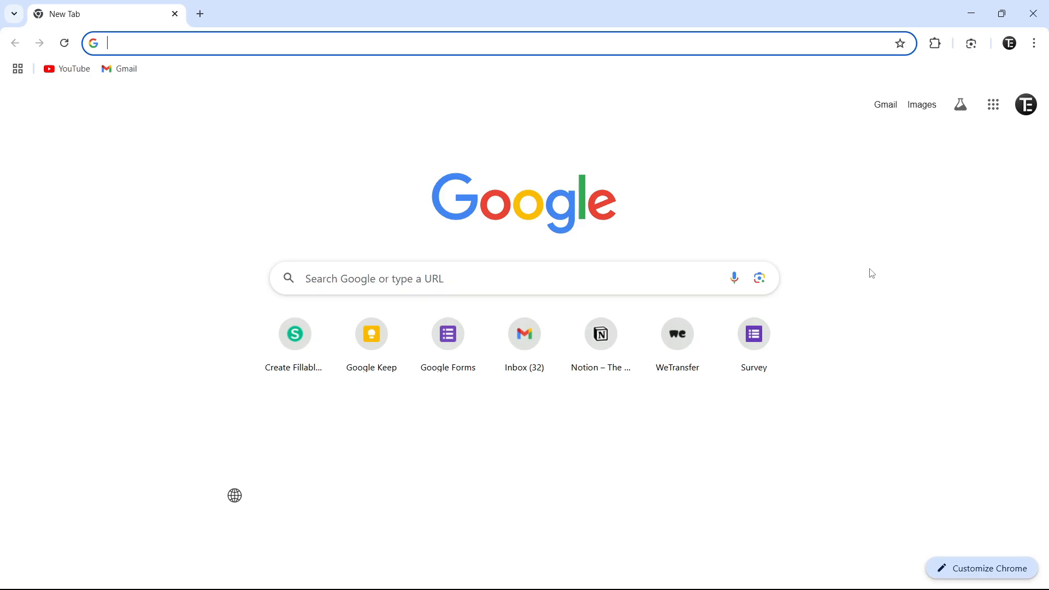
pyautogui.write('sejd')
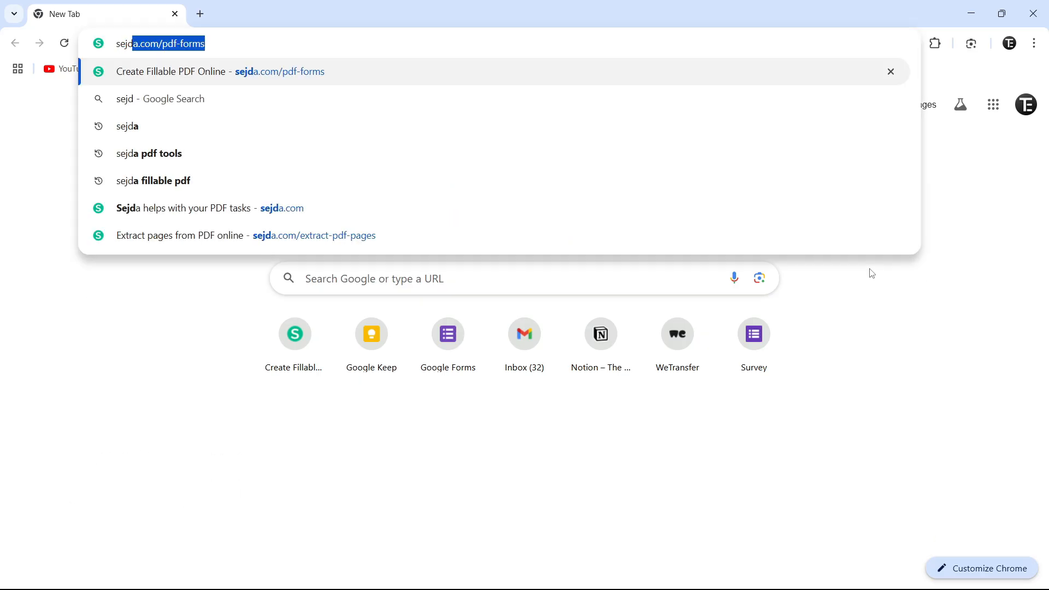
pyautogui.press('Enter')
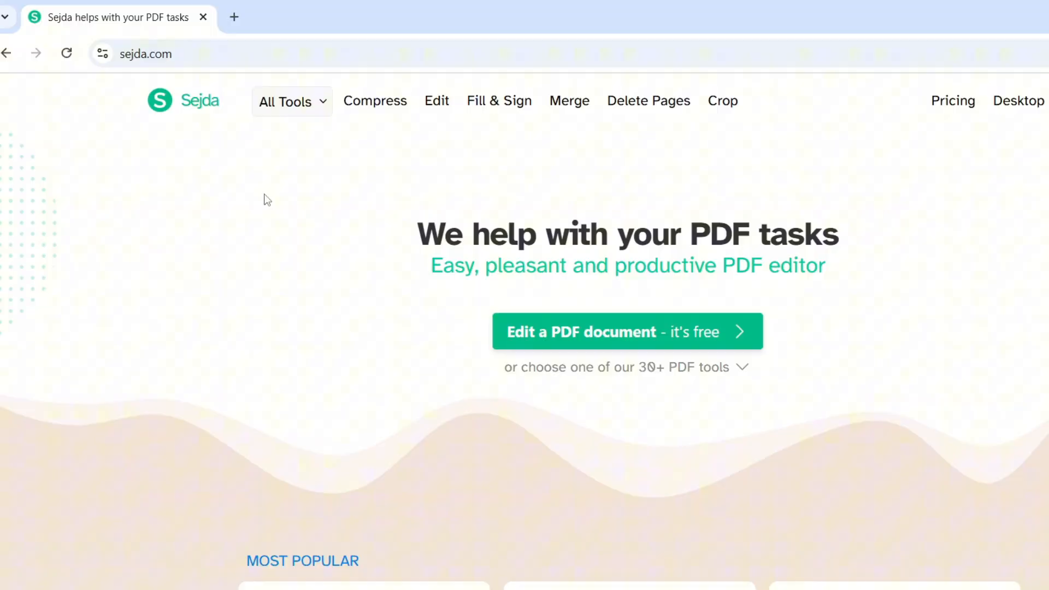
# Choose Delete Pages from the All Tools list under Edit & Sign.
pyautogui.click(285, 101)
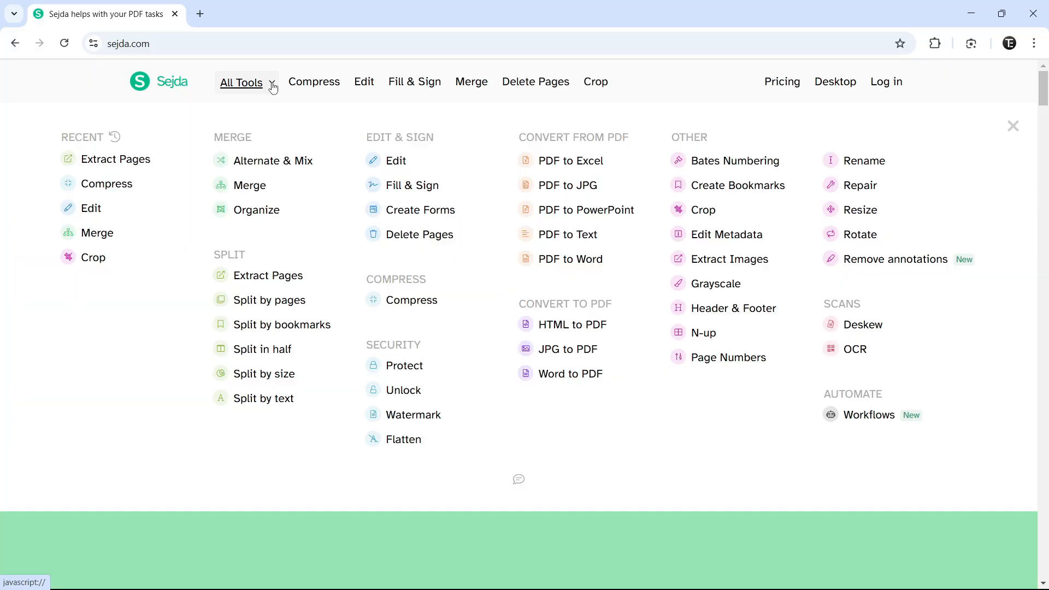
pyautogui.moveTo(448, 146)
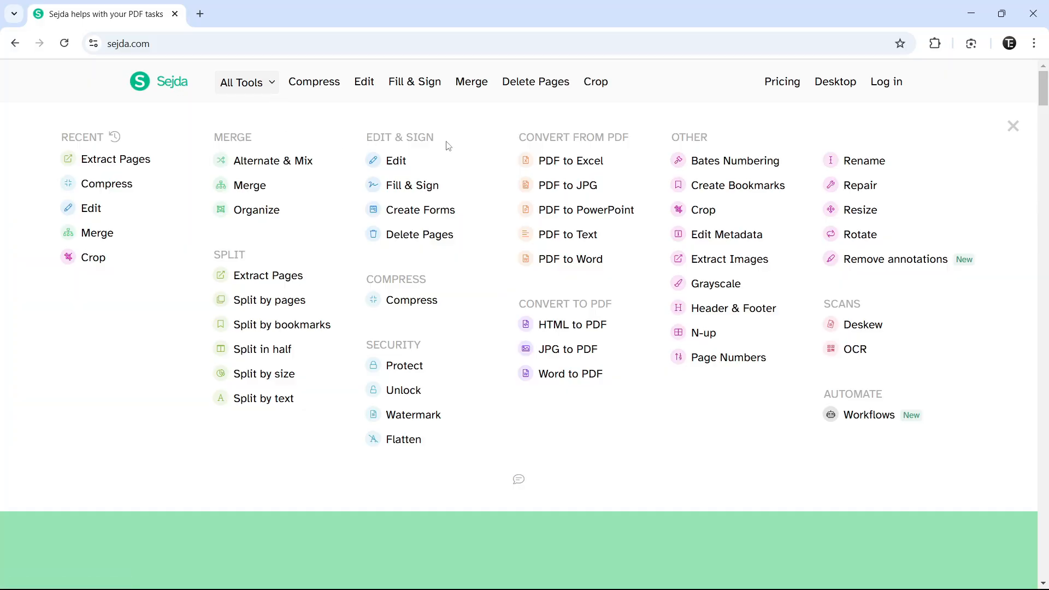
pyautogui.moveTo(419, 234)
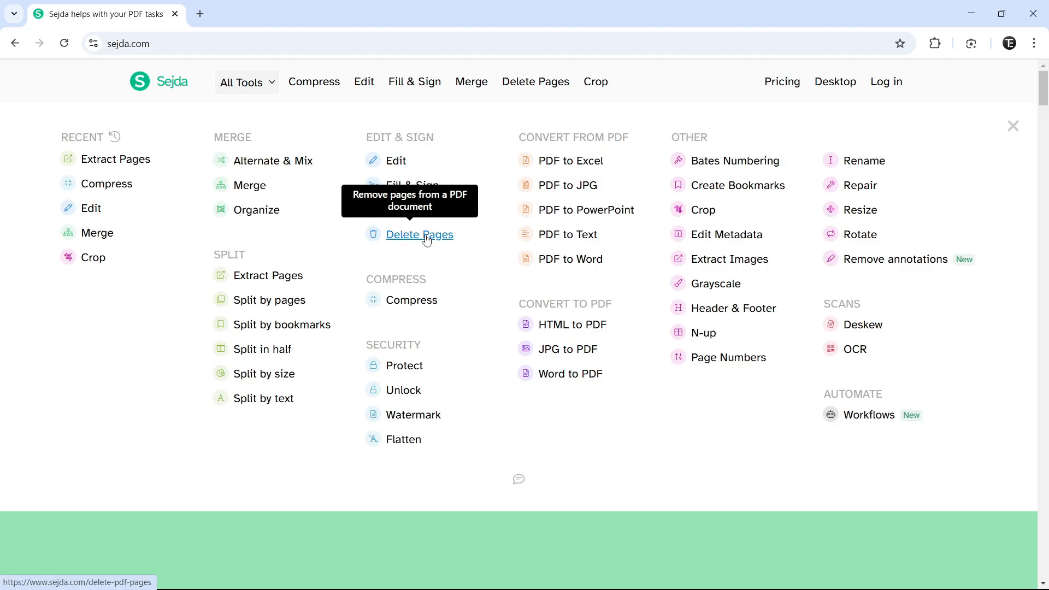
pyautogui.click(418, 234)
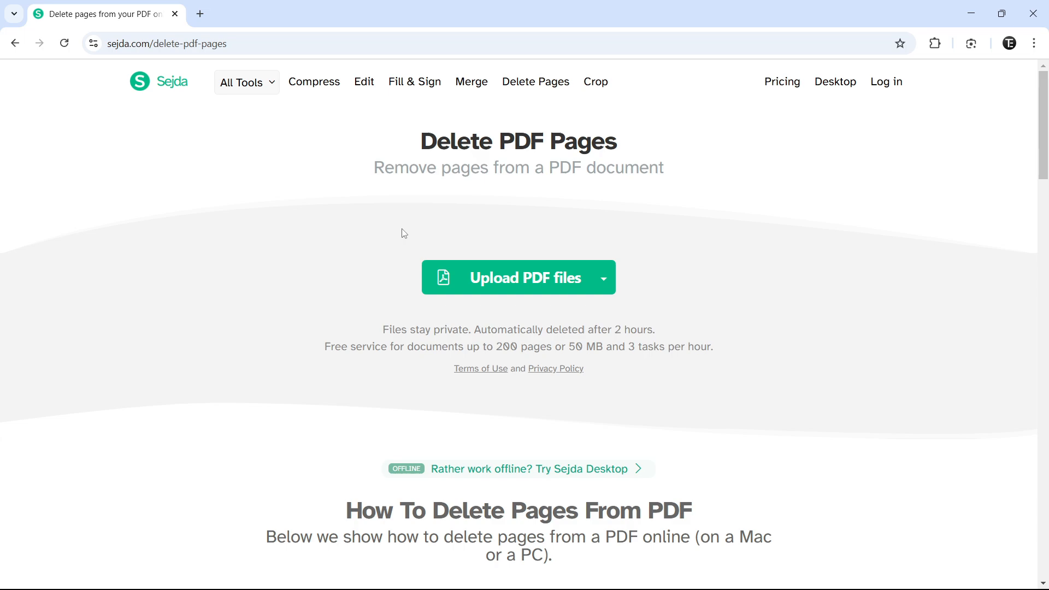
pyautogui.moveTo(412, 225)
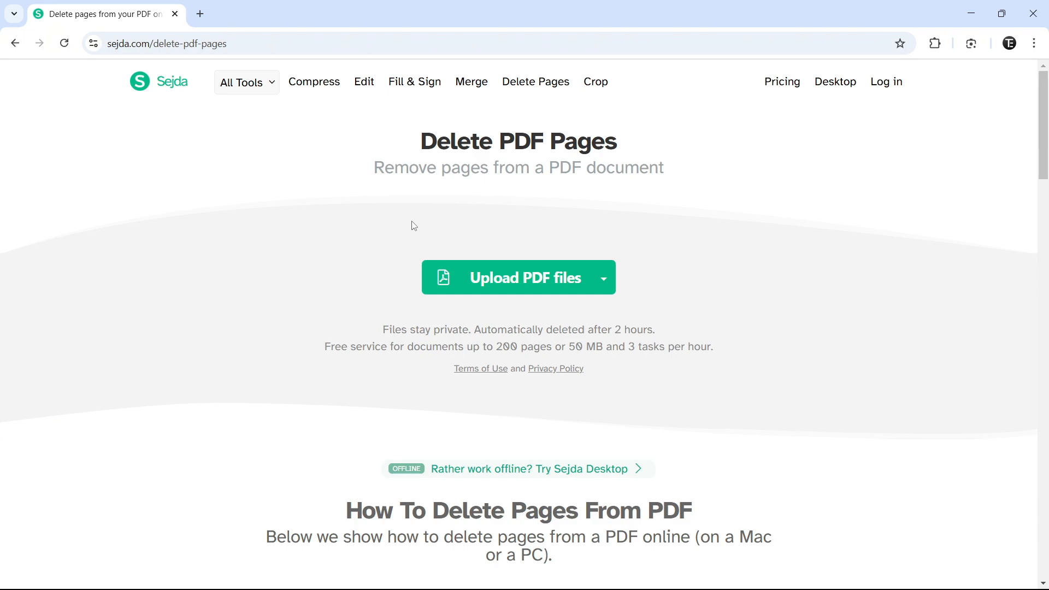
pyautogui.moveTo(507, 304)
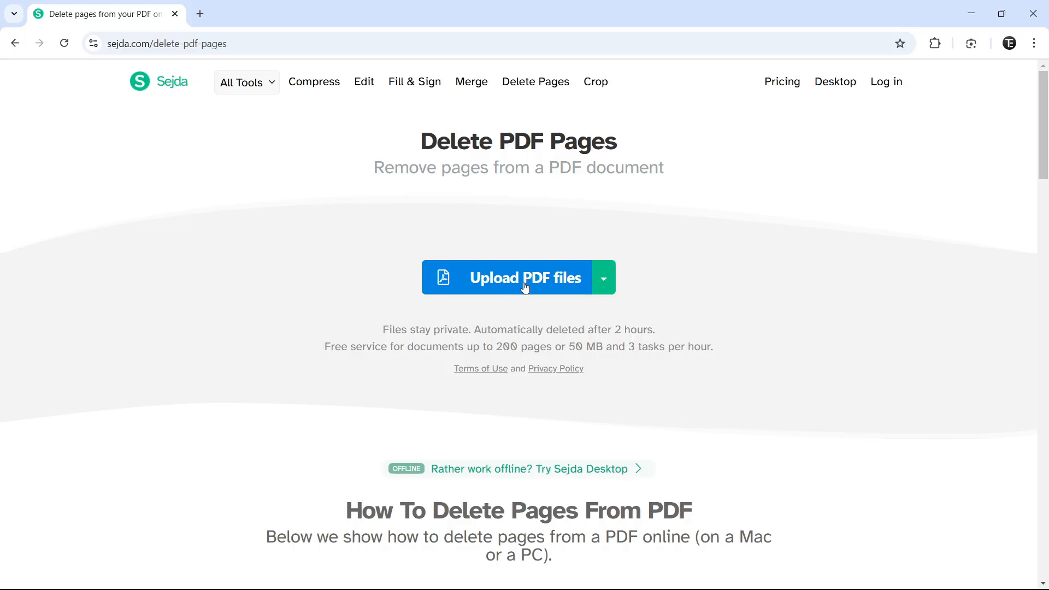
# Upload techiseasy_sample1.pdf so its page thumbnails appear.
pyautogui.click(518, 276)
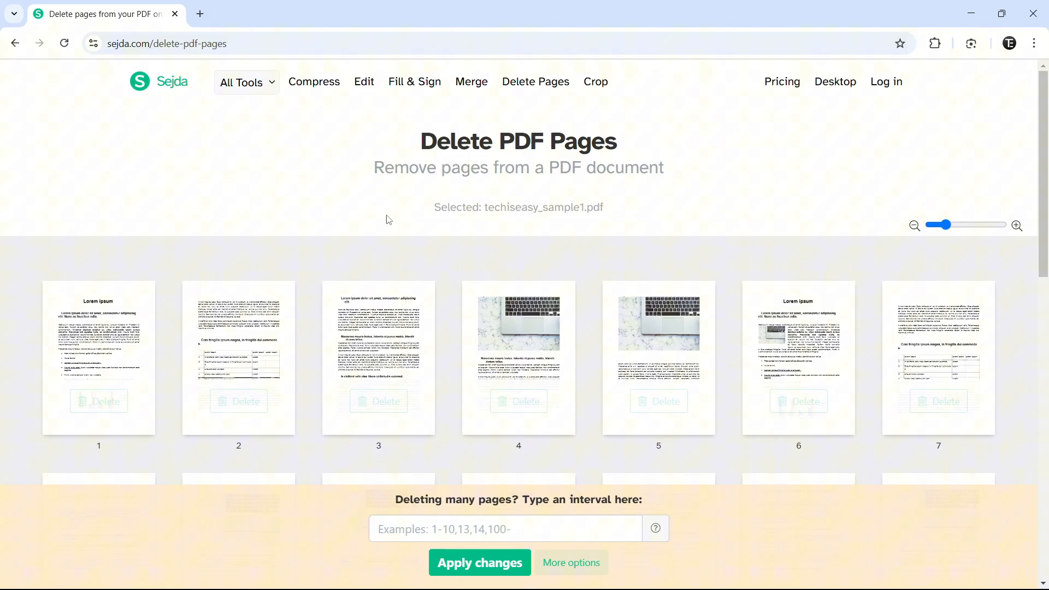
# Scroll down the thumbnail grid to reach page 4.
pyautogui.scroll(-3)
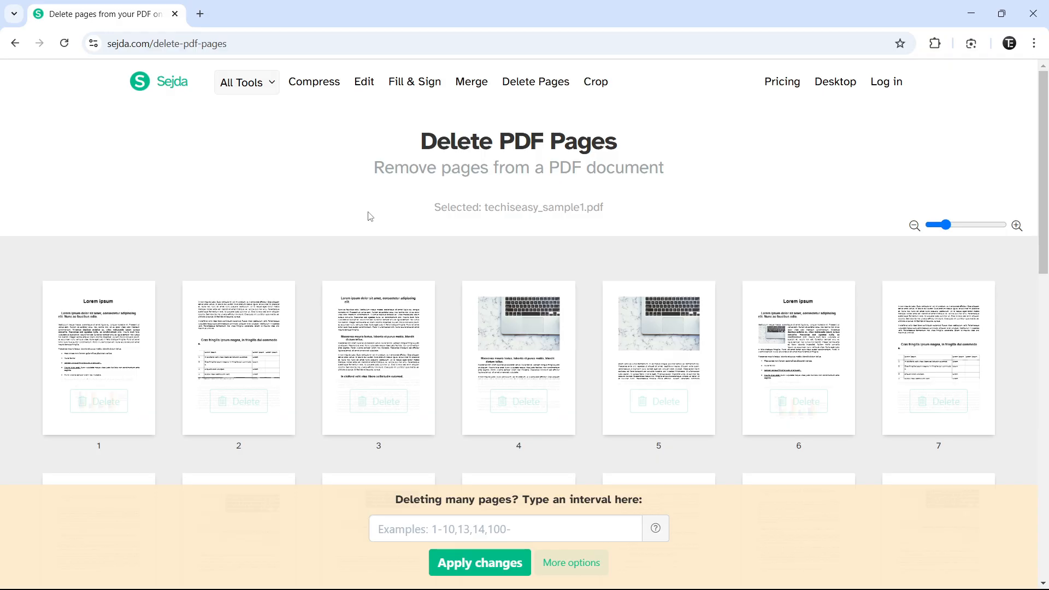
pyautogui.moveTo(351, 206)
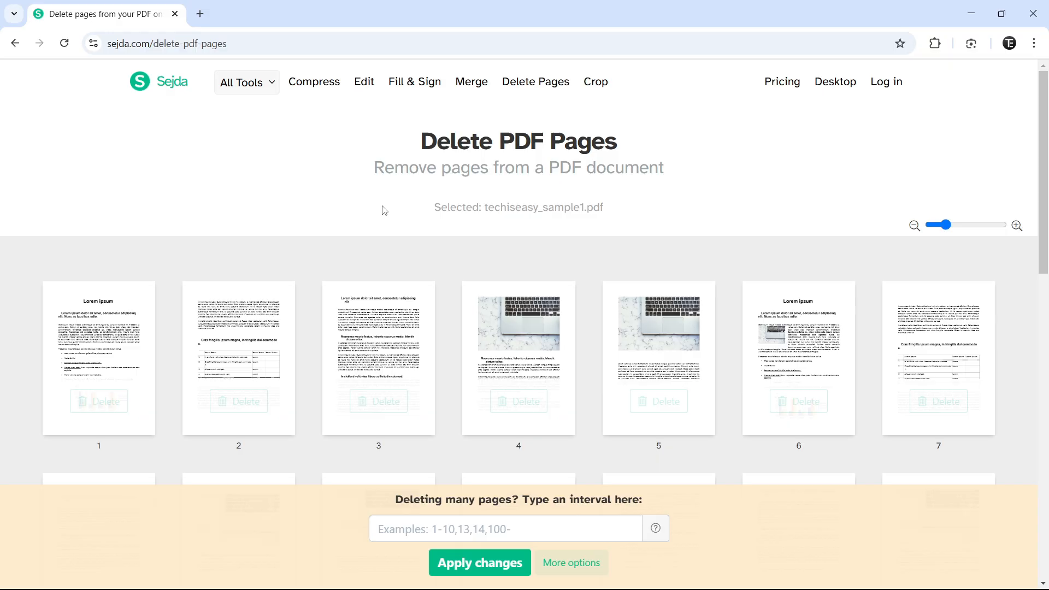
pyautogui.moveTo(415, 163)
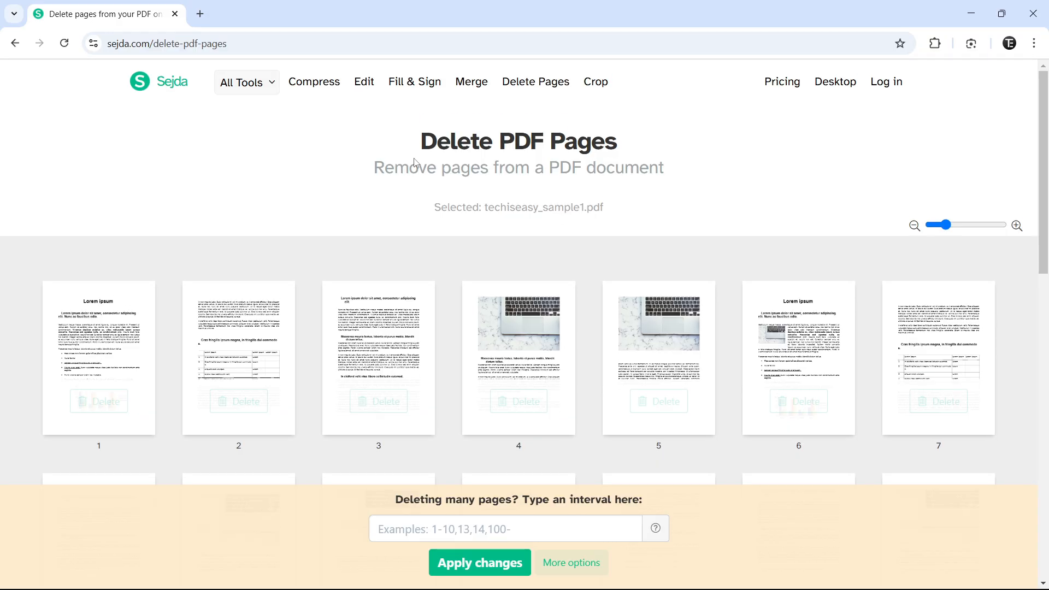
pyautogui.moveTo(409, 158)
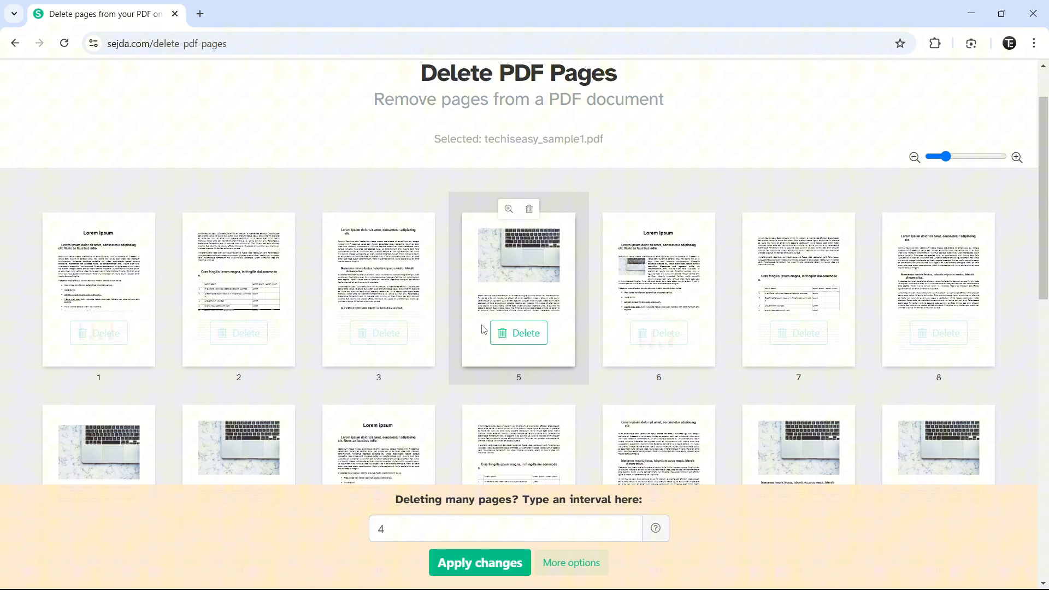
pyautogui.moveTo(529, 270)
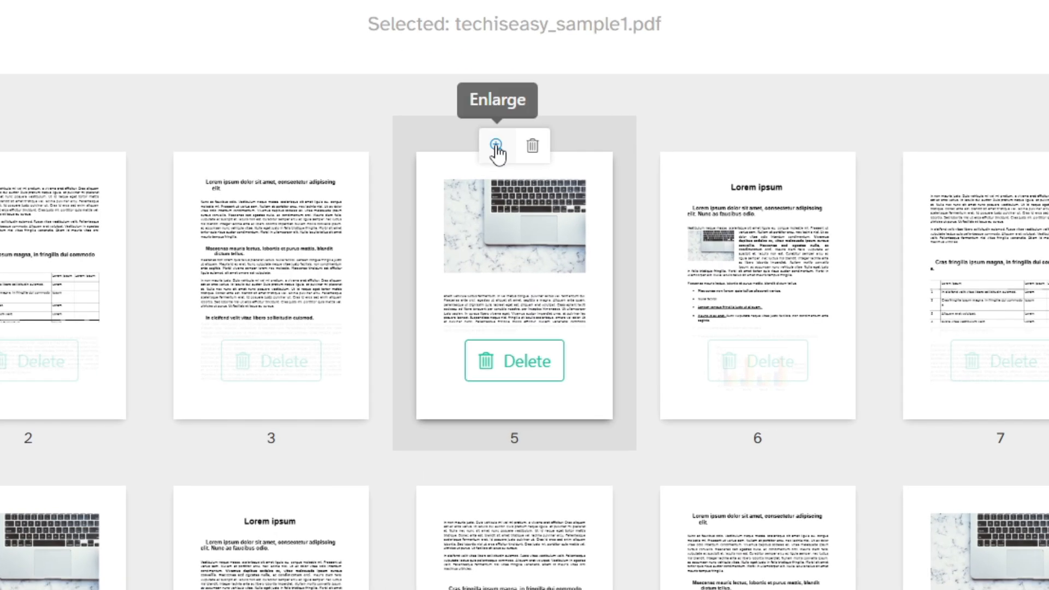
# Preview page 5 enlarged, then delete it from the document.
pyautogui.click(493, 145)
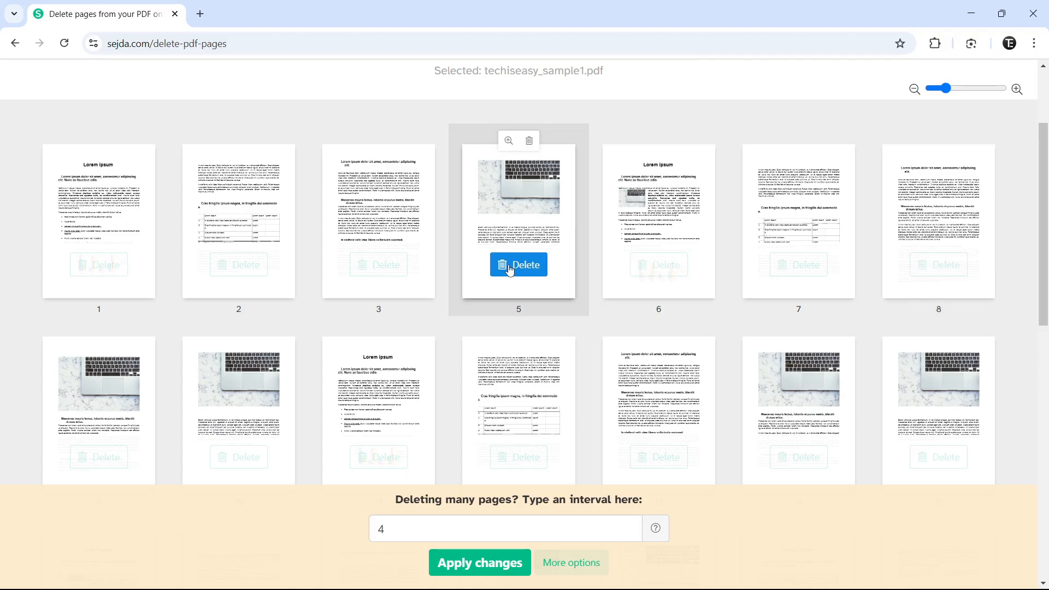
pyautogui.click(518, 265)
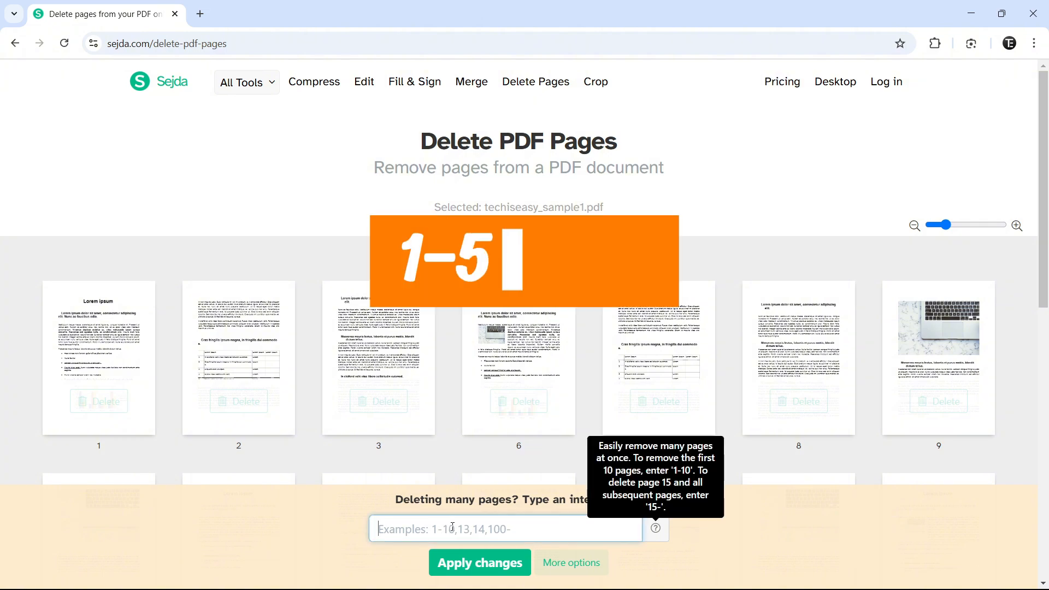
# Enter the page ranges 1-5, 10-15 to delete and apply them.
pyautogui.write('1-5')
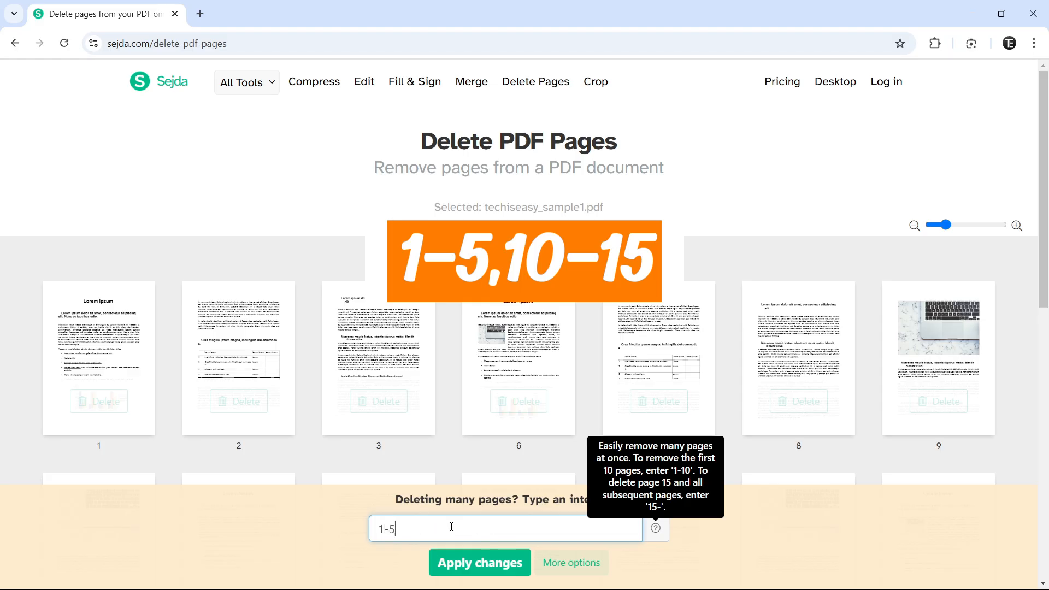
pyautogui.write(', 10-')
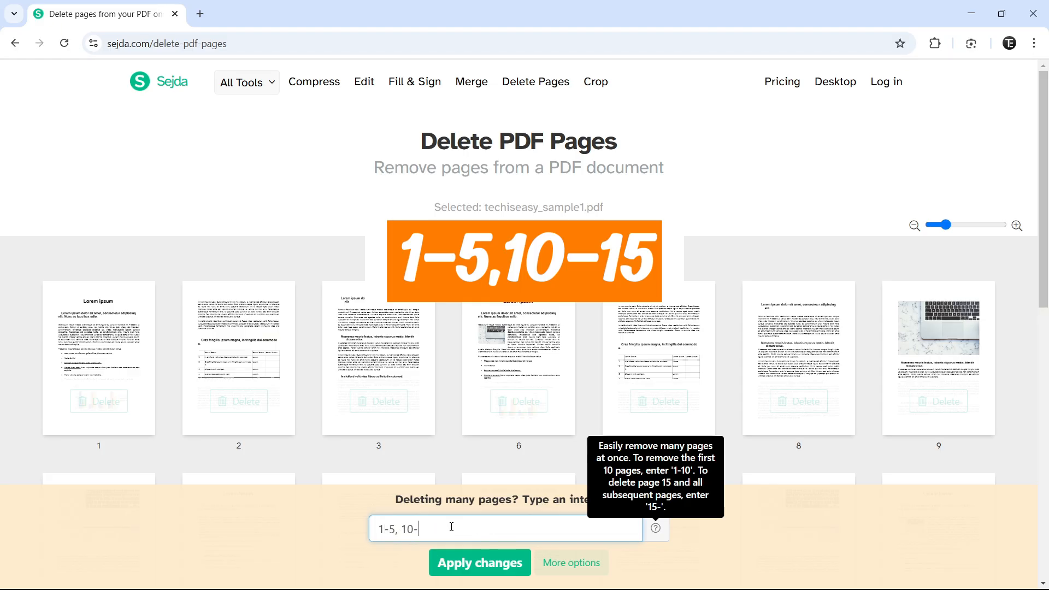
pyautogui.write('15')
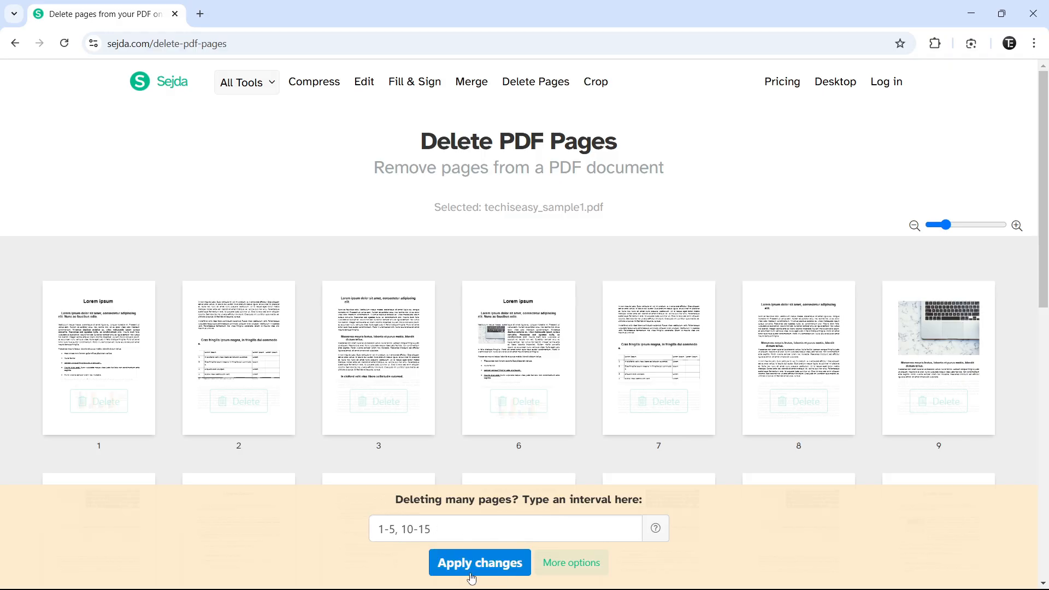
pyautogui.click(479, 561)
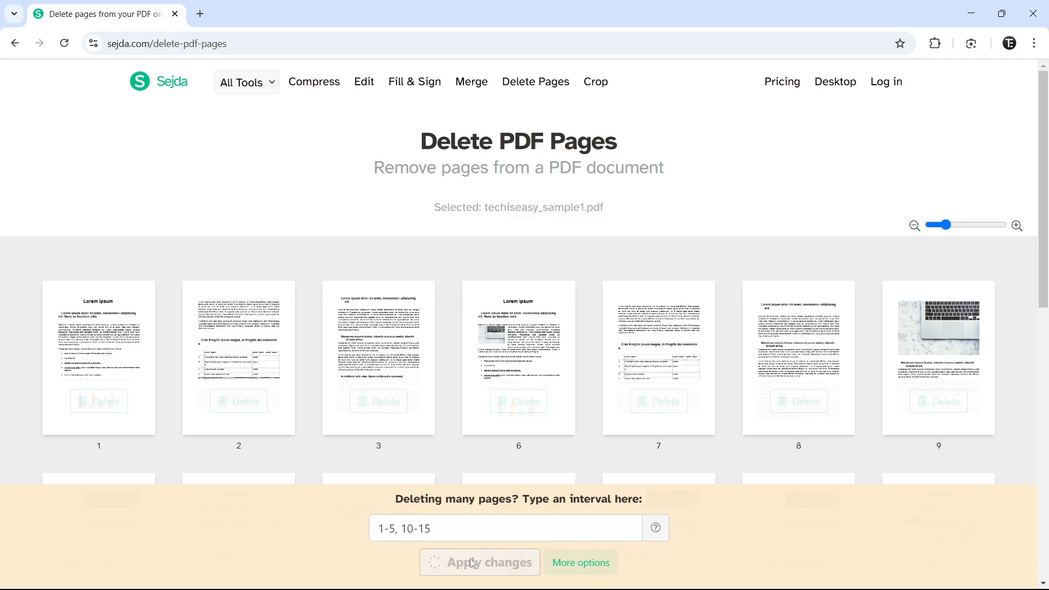
# Apply changes to produce the 19-page 6_updated_techiseasy_sample1.pdf.
pyautogui.click(479, 561)
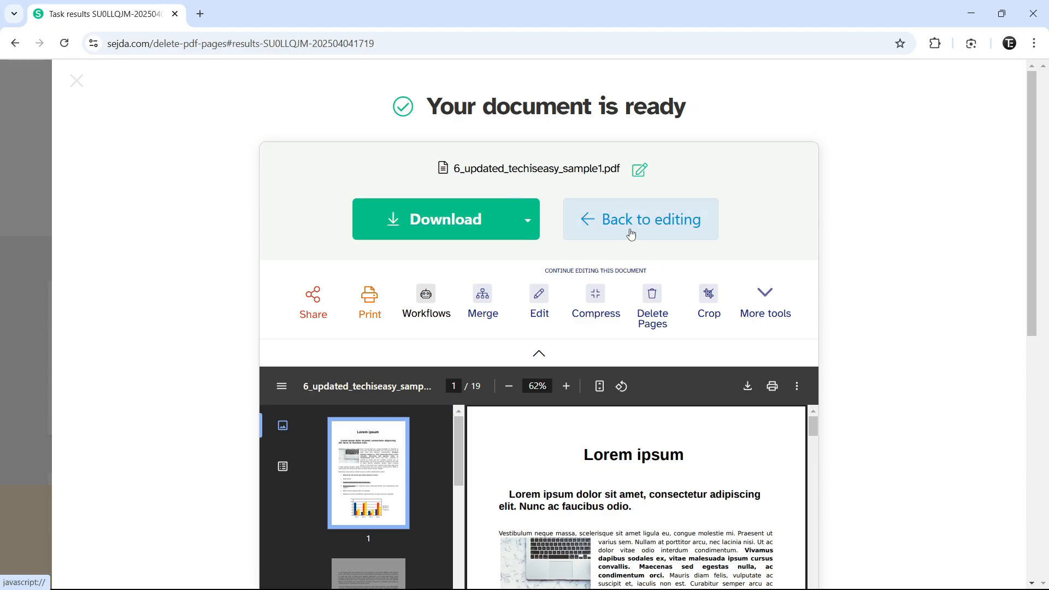
pyautogui.moveTo(626, 230)
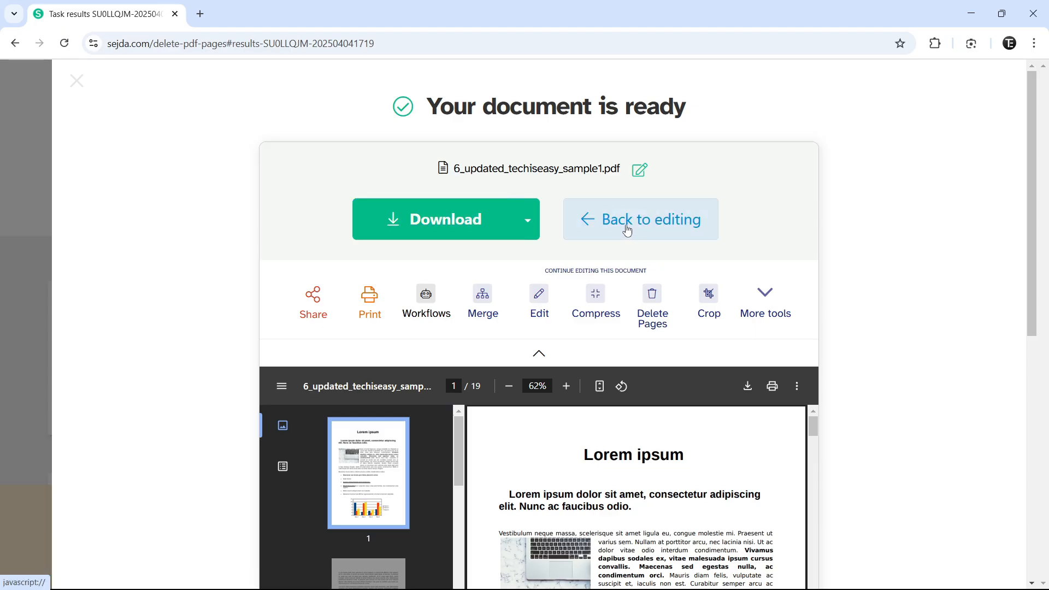
# Download the finished 19-page PDF to the computer.
pyautogui.click(444, 220)
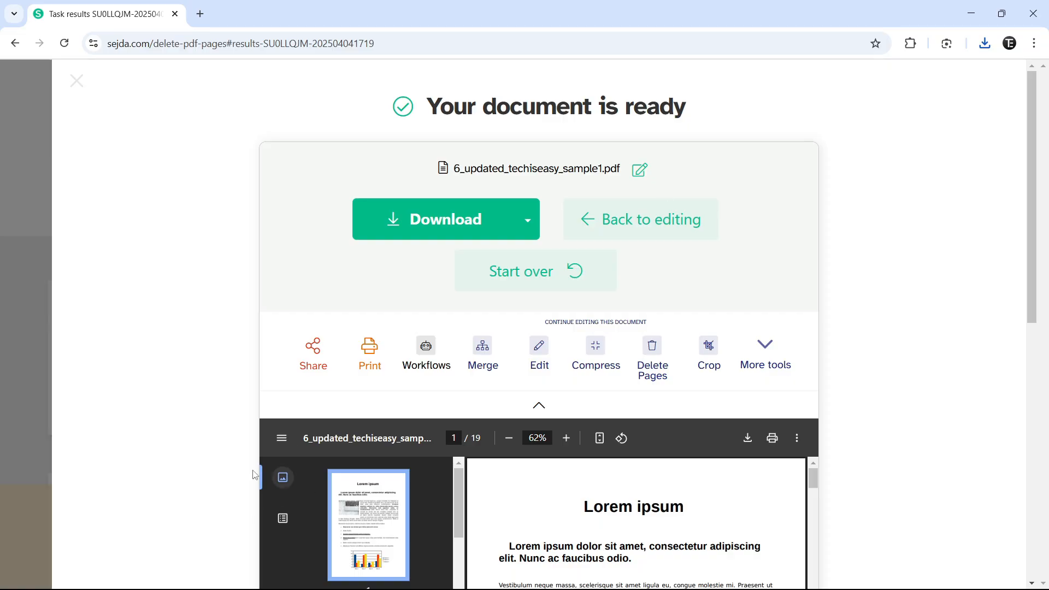
pyautogui.click(446, 219)
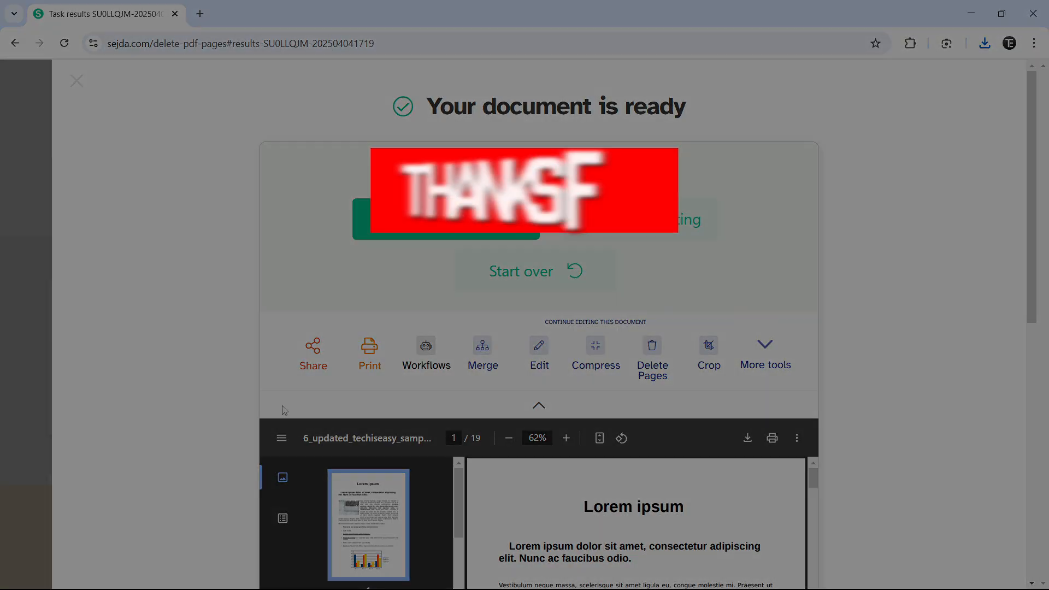